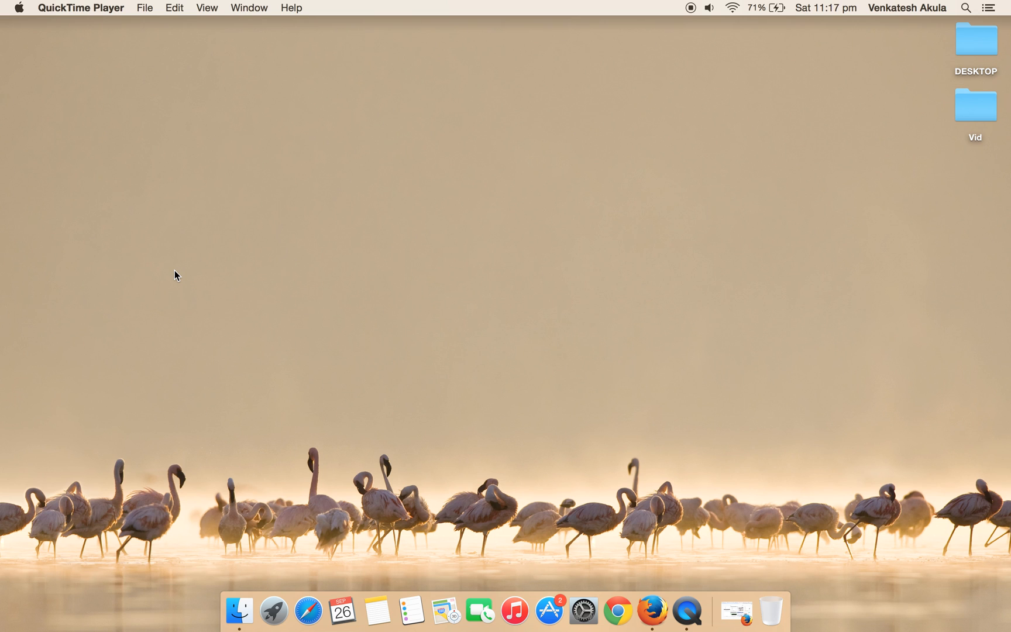
{"action": "mouse_move", "coordinate": [298, 327]}
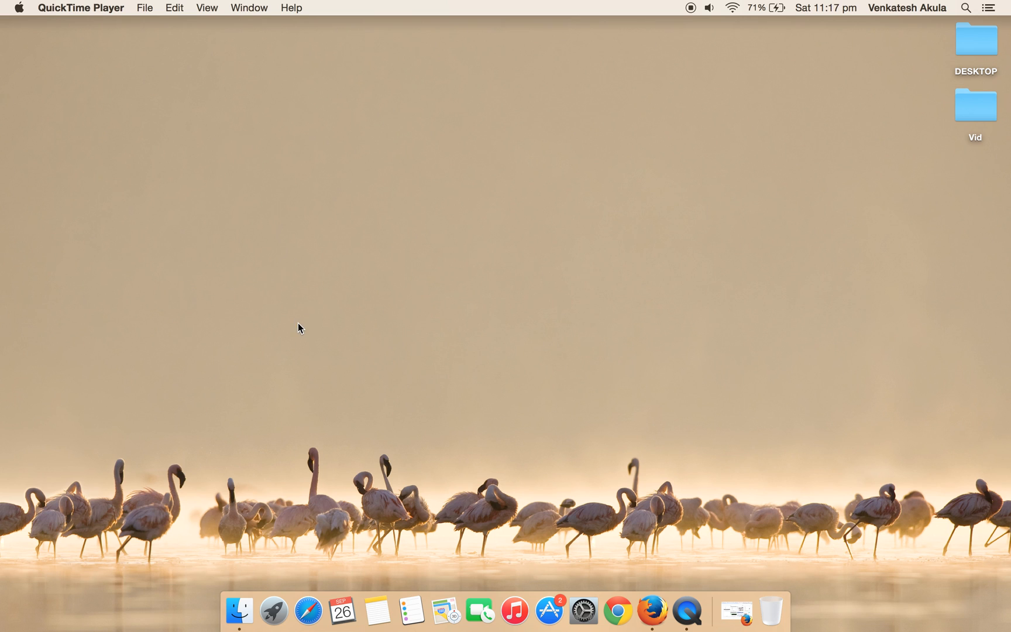
- Launch Safari from Spotlight by searching 'safari'
{"action": "key", "text": "cmd+space"}
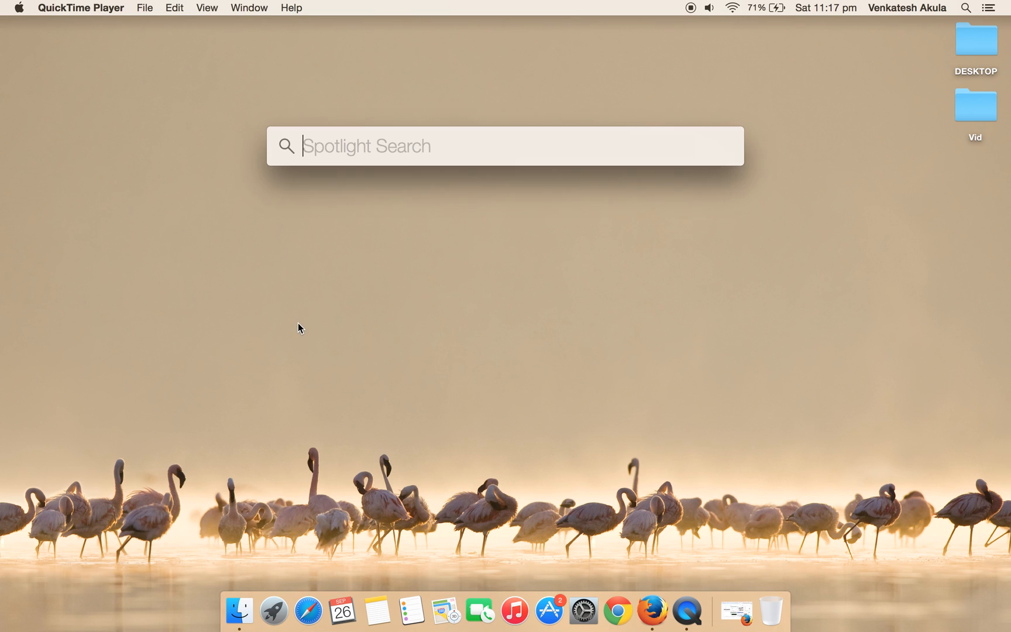
{"action": "type", "text": "safari"}
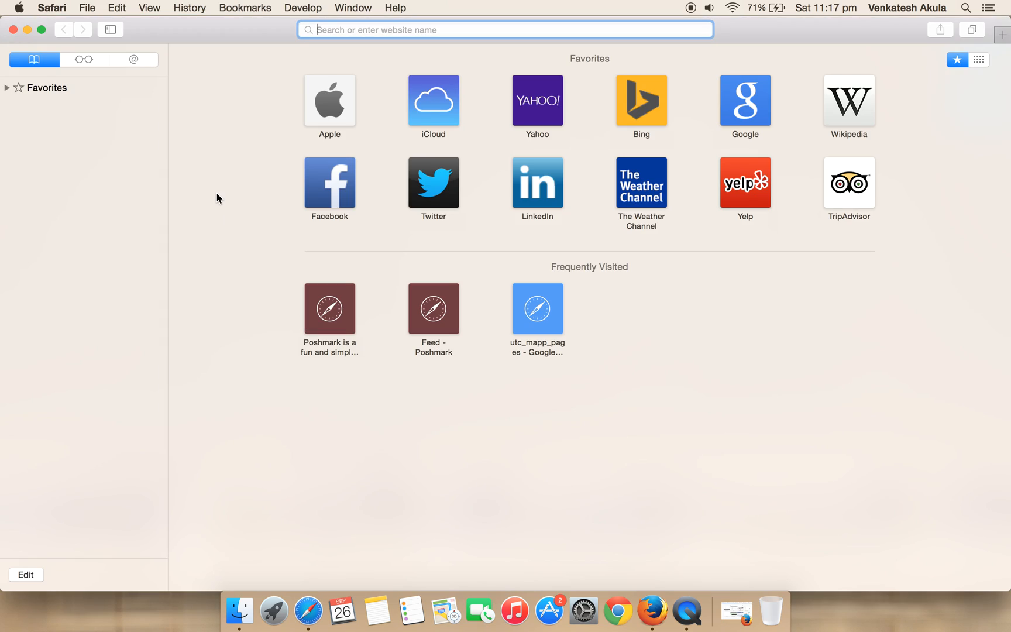
- Bring up Safari's Preferences window from the Safari menu
{"action": "left_click", "coordinate": [53, 7]}
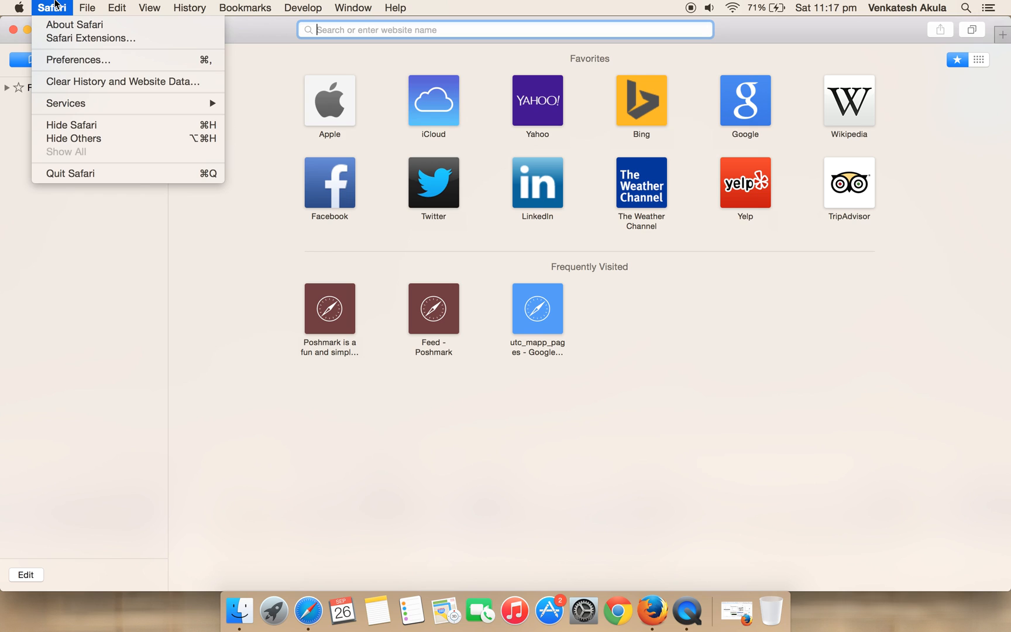
{"action": "mouse_move", "coordinate": [77, 60]}
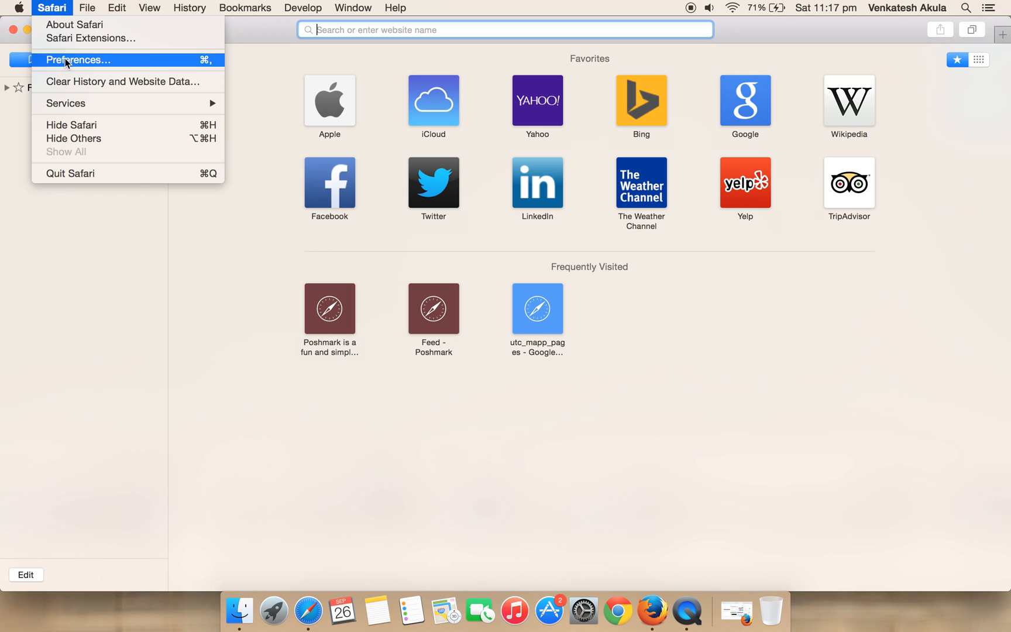
{"action": "left_click", "coordinate": [79, 59]}
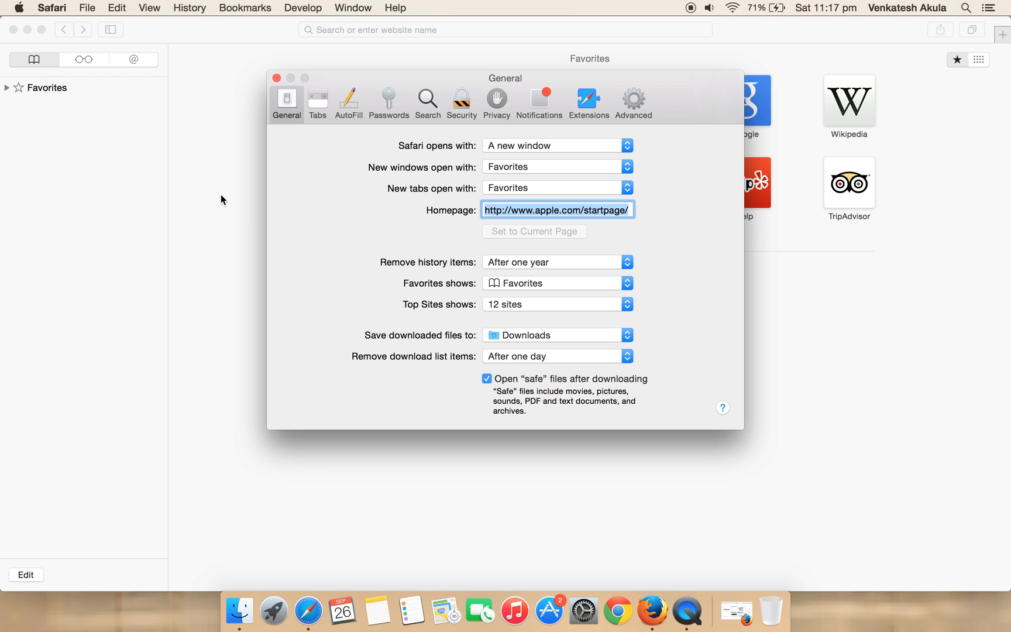
{"action": "mouse_move", "coordinate": [590, 103]}
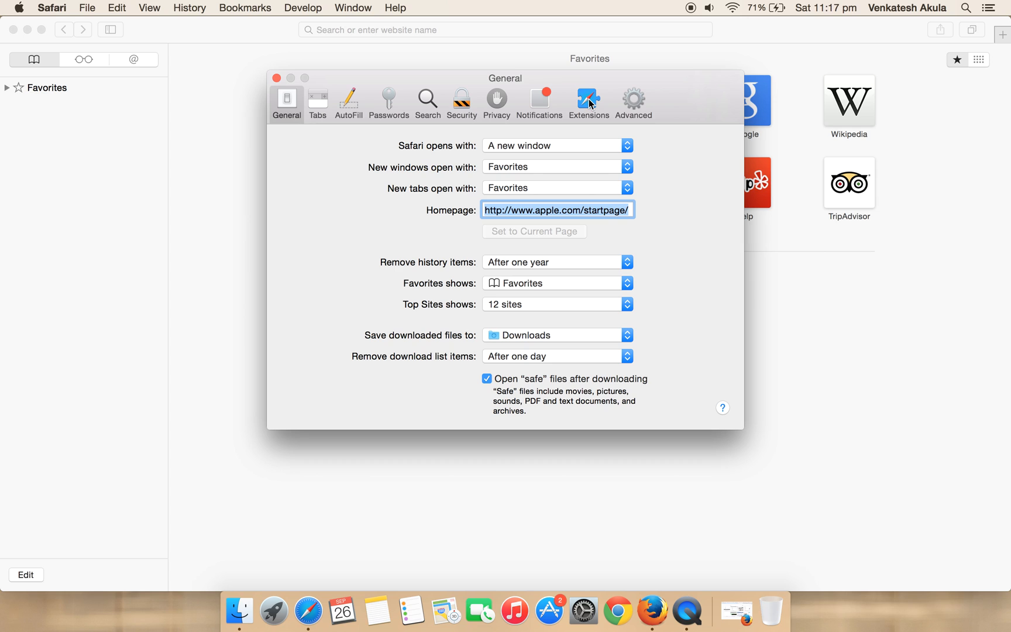
- Show the Extensions preferences and make sure extensions are switched on
{"action": "left_click", "coordinate": [588, 99]}
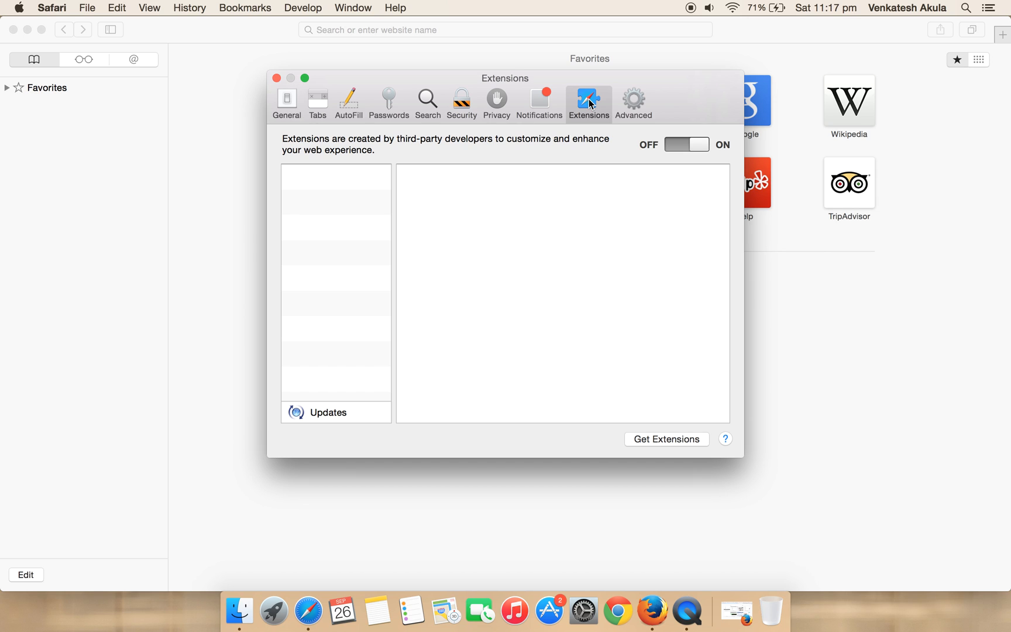
{"action": "mouse_move", "coordinate": [667, 147]}
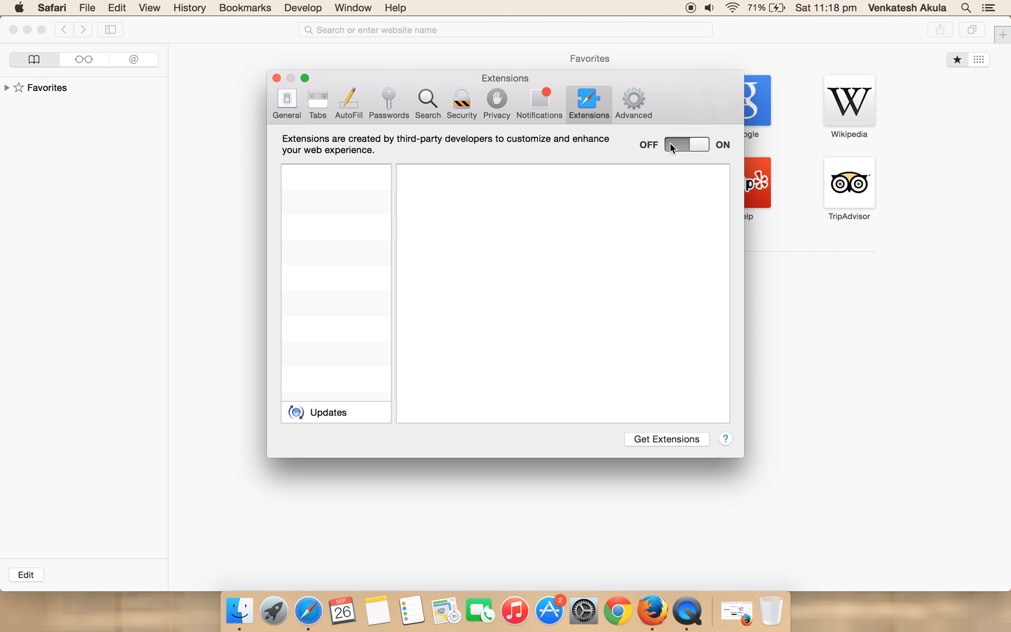
{"action": "left_click", "coordinate": [685, 144]}
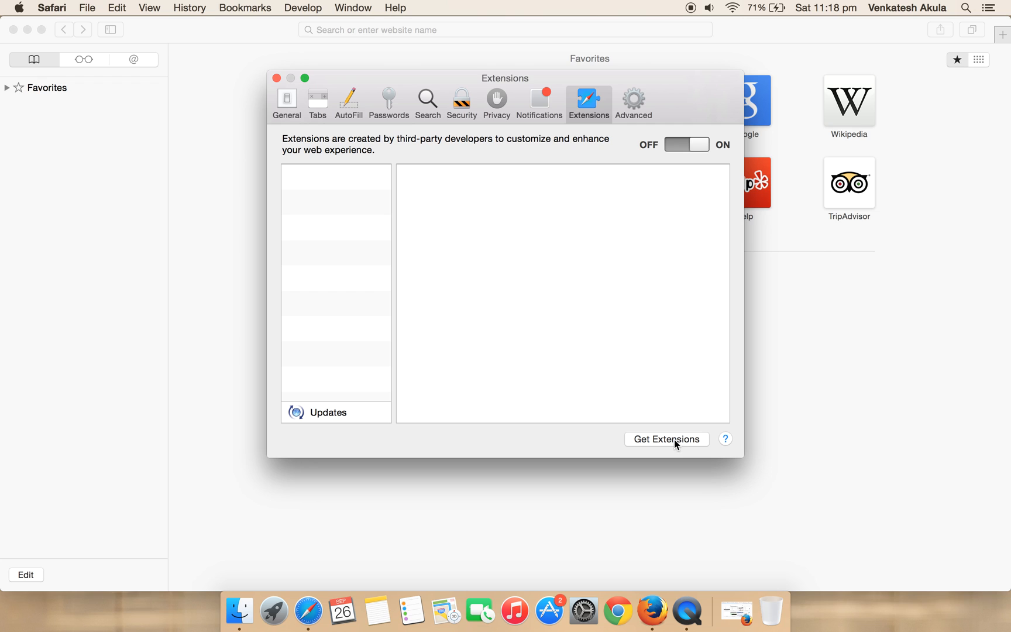
- Go to the Safari Extensions Gallery and reach AdBlock's page under Popular
{"action": "left_click", "coordinate": [667, 438]}
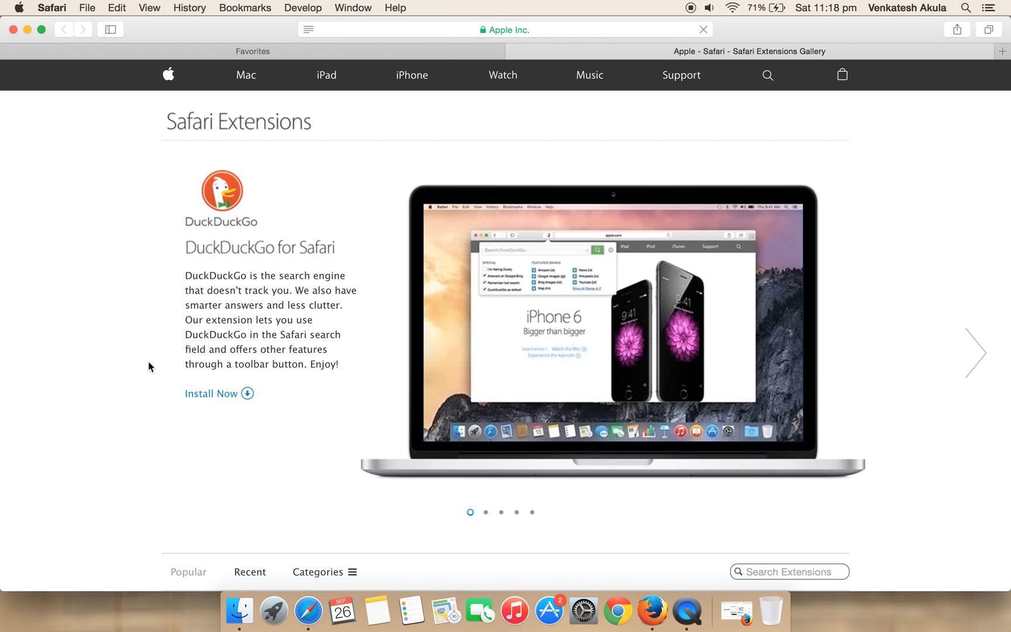
{"action": "scroll", "scroll_direction": "down", "scroll_amount": 3}
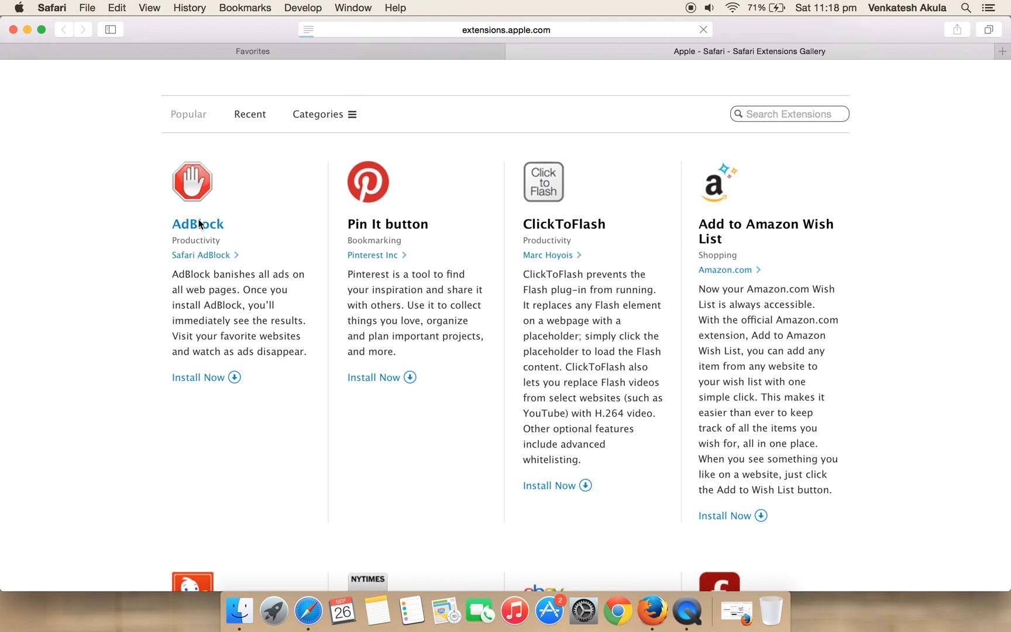
{"action": "left_click", "coordinate": [197, 223]}
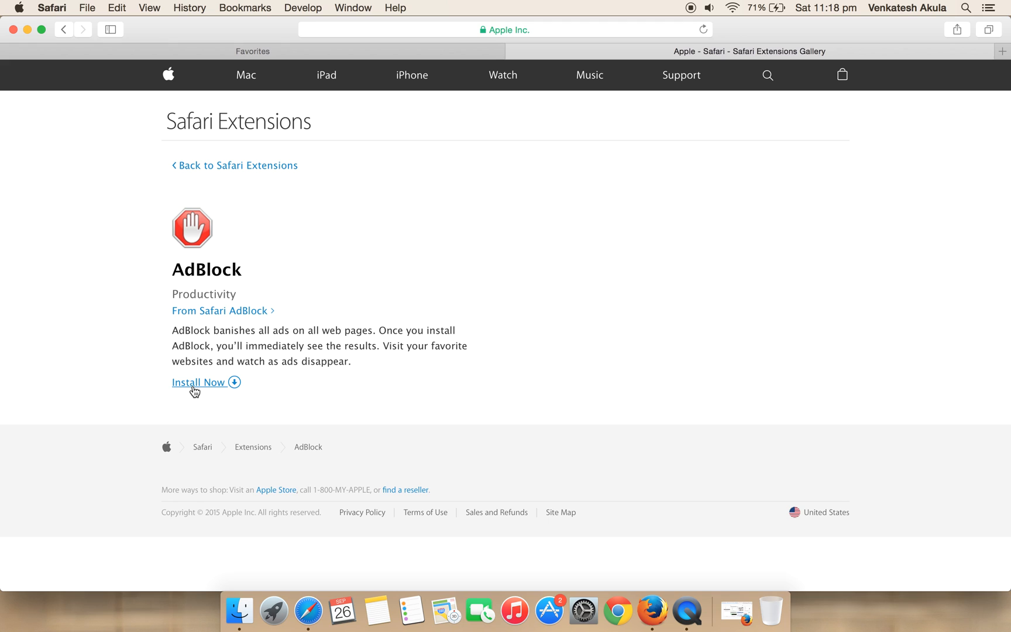
- Install AdBlock via Install Now so its getadblock.com confirmation appears
{"action": "left_click", "coordinate": [199, 382]}
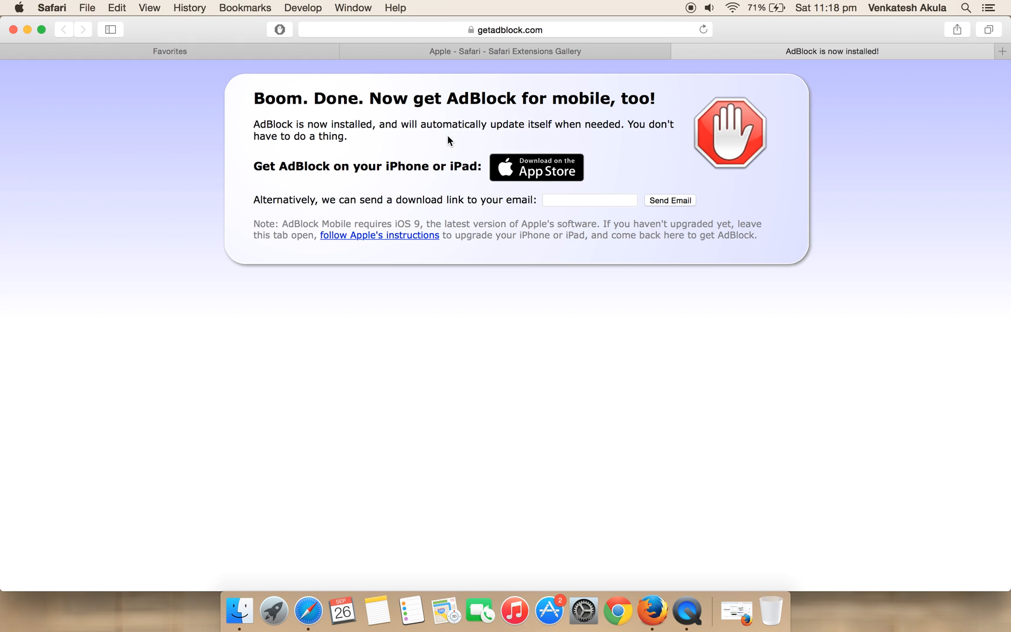
{"action": "mouse_move", "coordinate": [216, 64]}
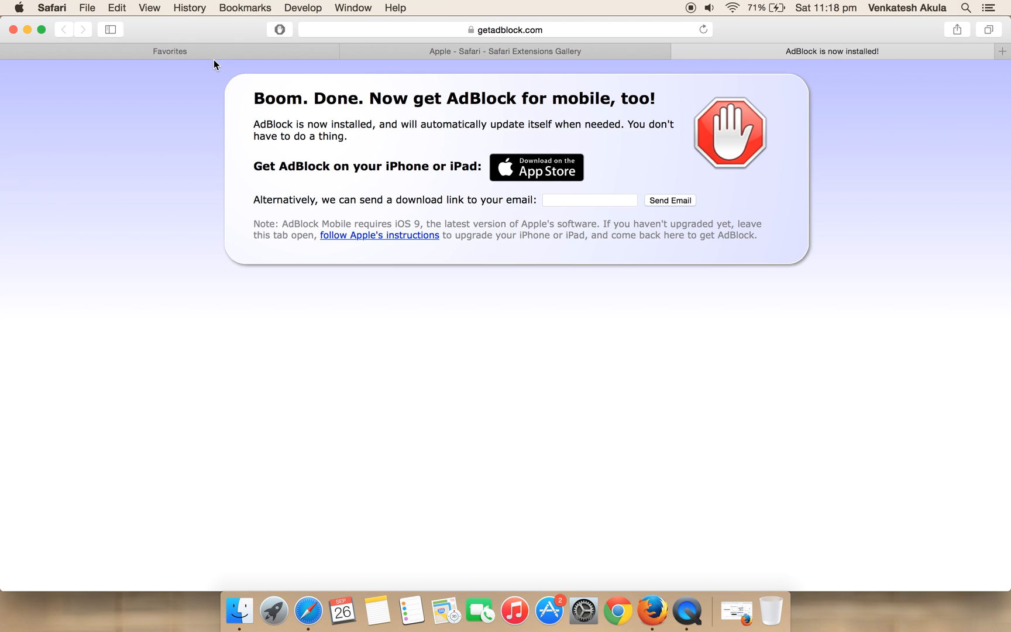
{"action": "mouse_move", "coordinate": [46, 3]}
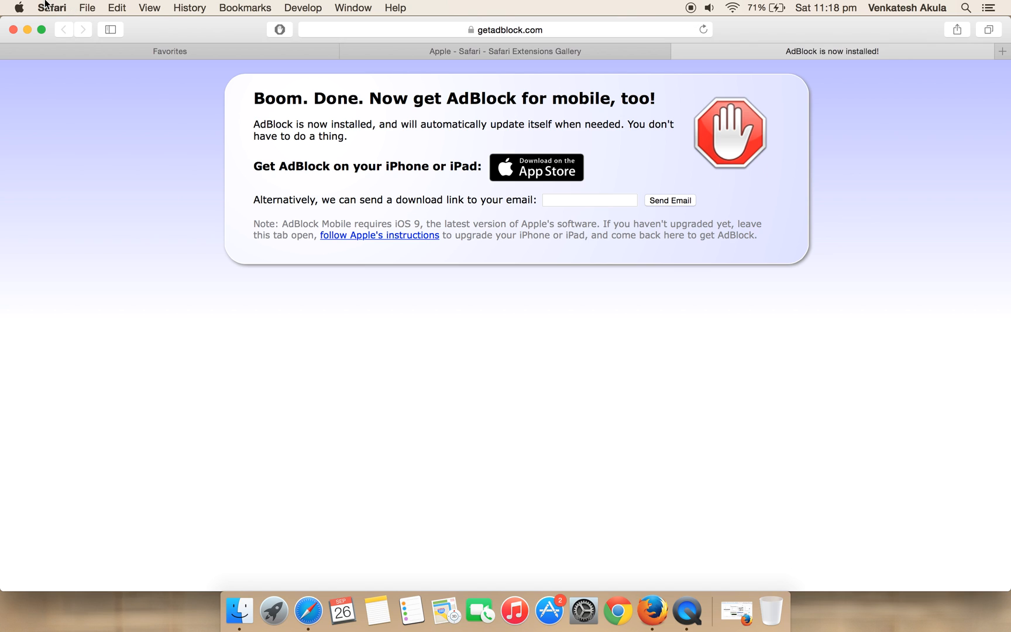
- Return to Safari Preferences, where Extensions now lists AdBlock 2.40.1 enabled
{"action": "left_click", "coordinate": [53, 9]}
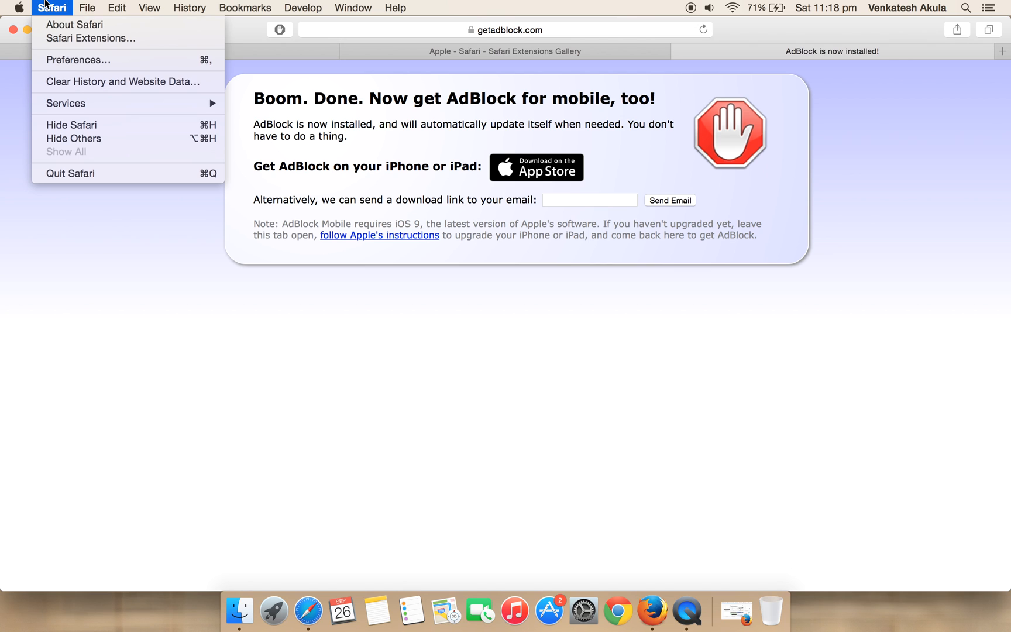
{"action": "mouse_move", "coordinate": [61, 12]}
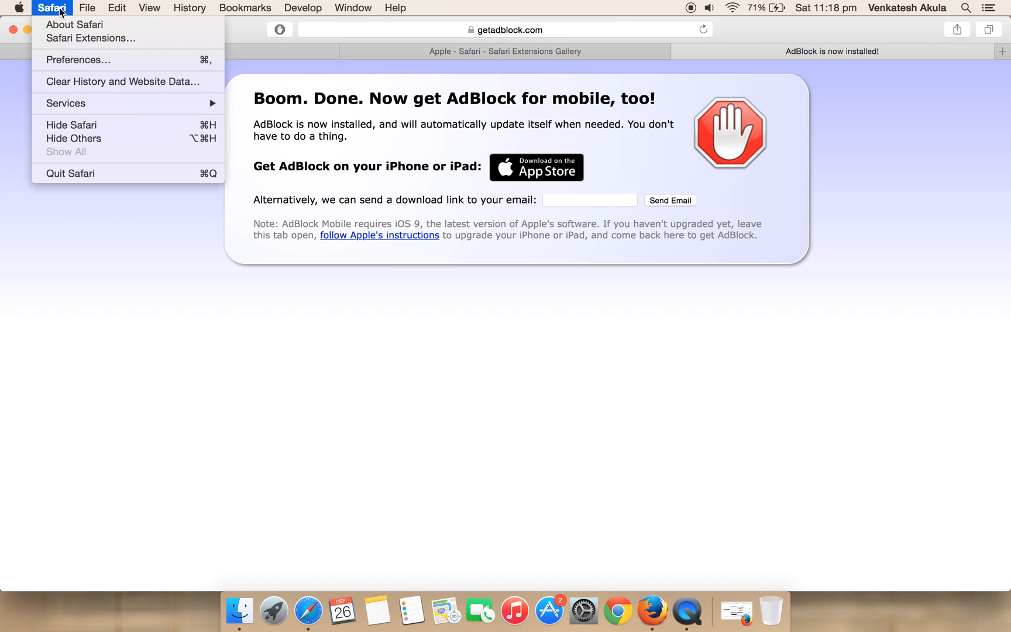
{"action": "left_click", "coordinate": [77, 60]}
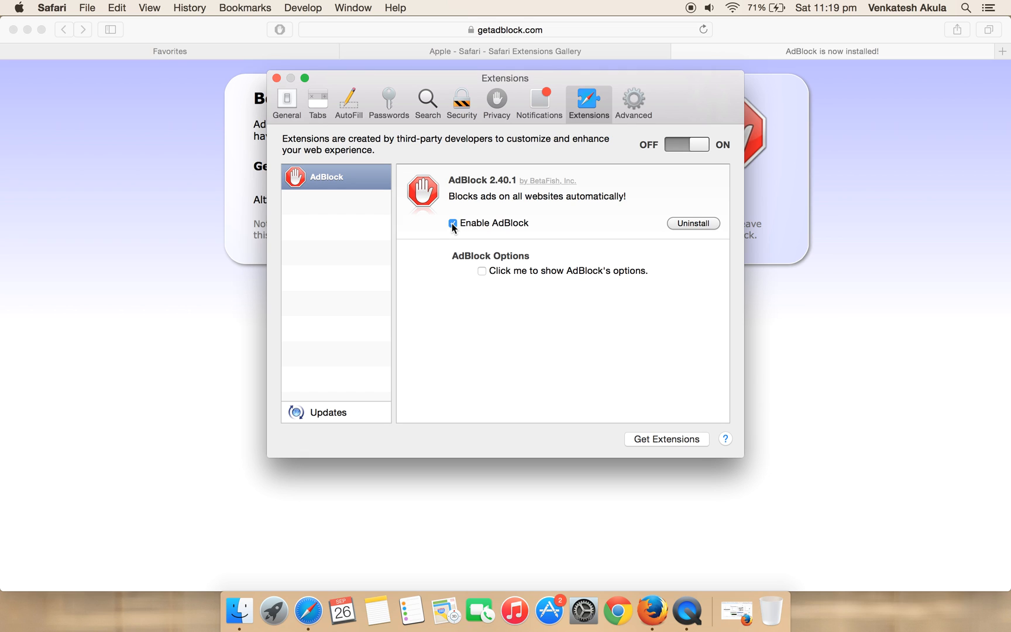
- Untick Enable AdBlock so the extension is disabled but stays installed
{"action": "left_click", "coordinate": [453, 223]}
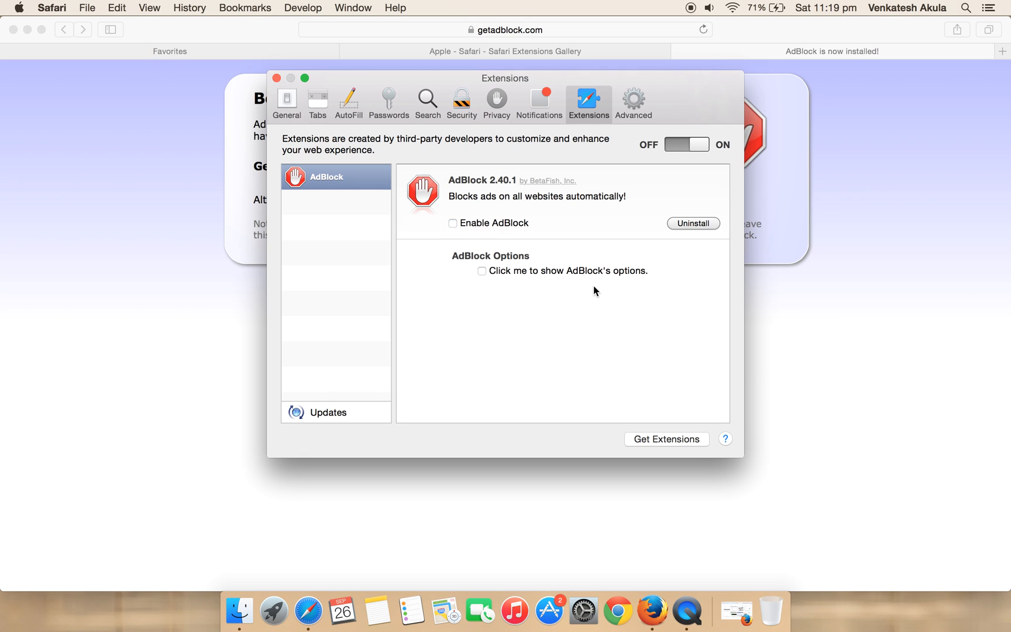
{"action": "mouse_move", "coordinate": [463, 267]}
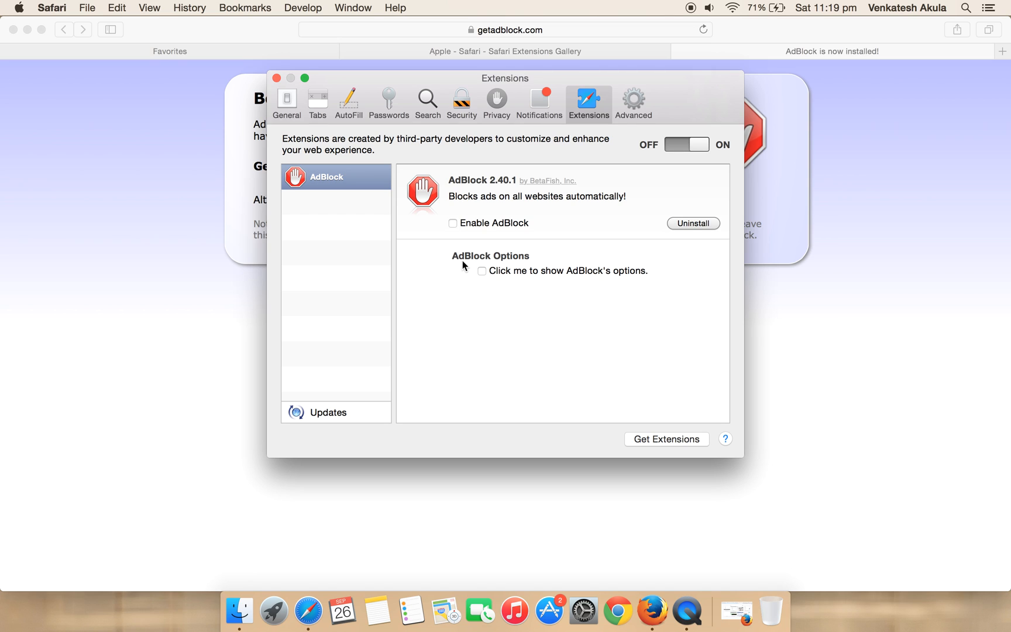
{"action": "mouse_move", "coordinate": [458, 234]}
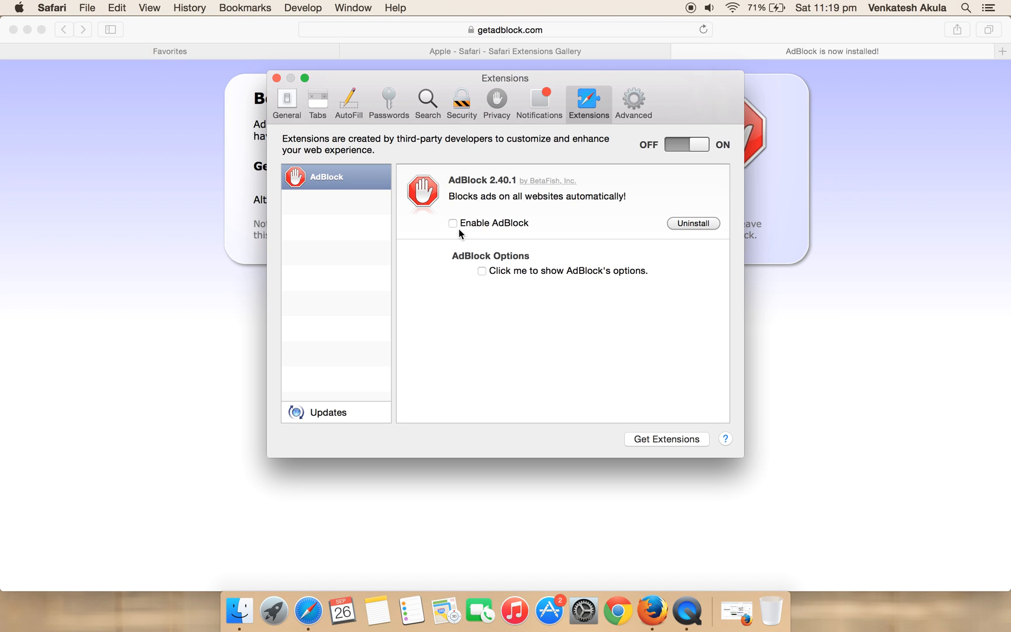